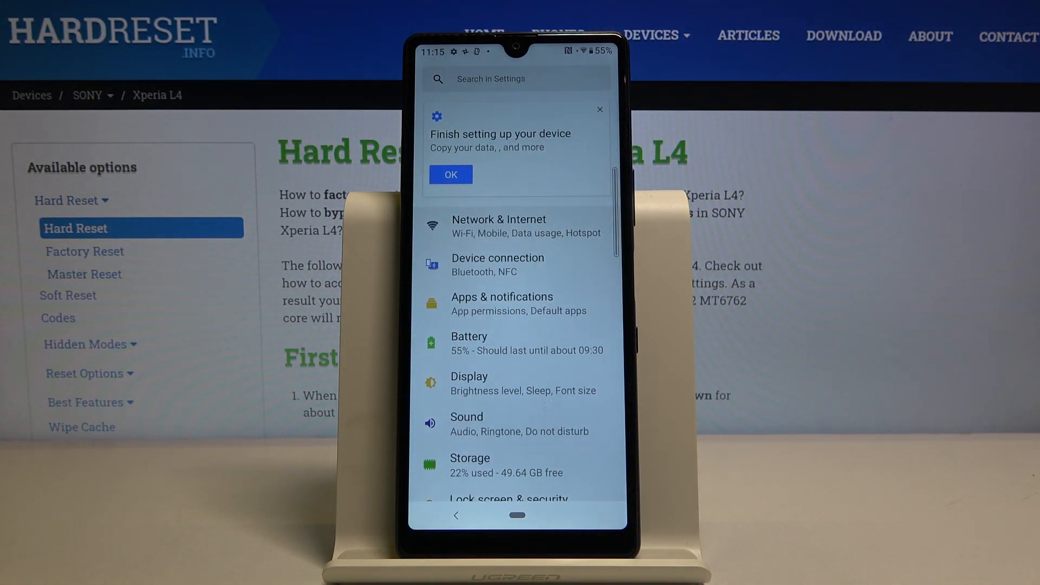
Step: Reach the Default apps page showing Home app Xperia Home and Browser Chrome
click(502, 303)
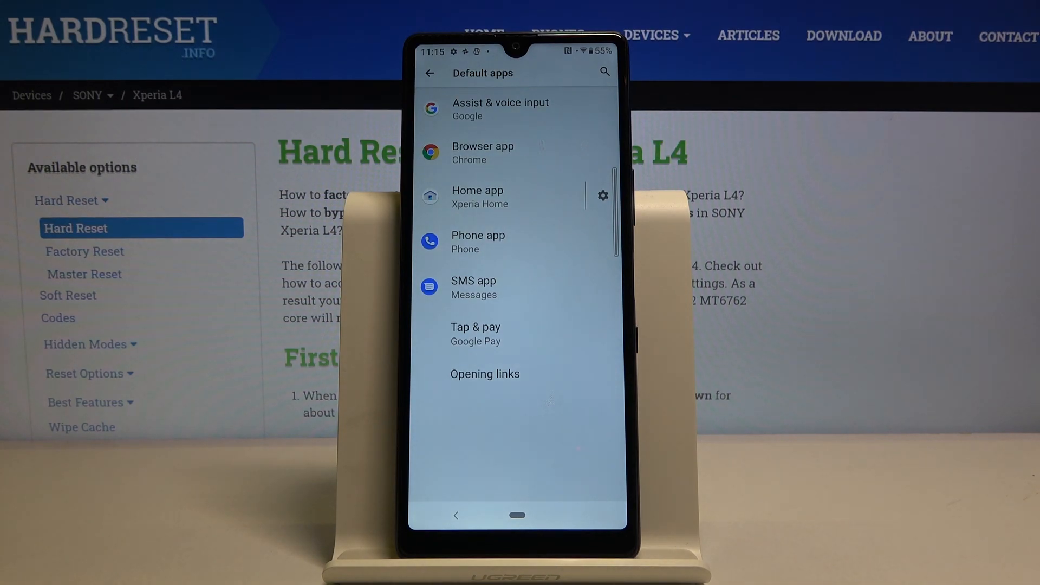
Step: Launch Google Play Store from the home screen, landing on its Games page
click(484, 153)
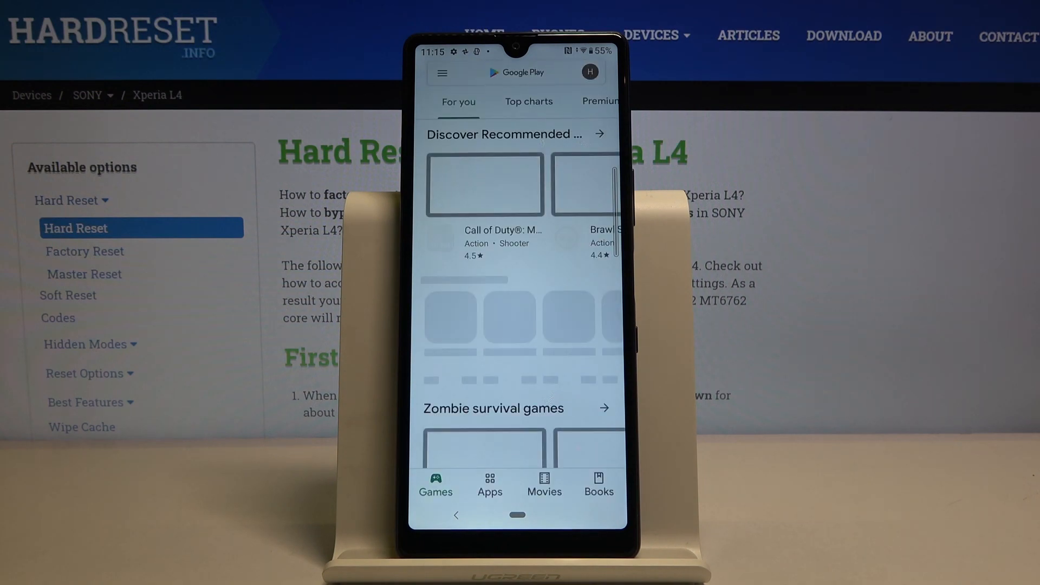
Step: Search Google Play for "oper" and pick the Opera Mini suggestion
click(518, 72)
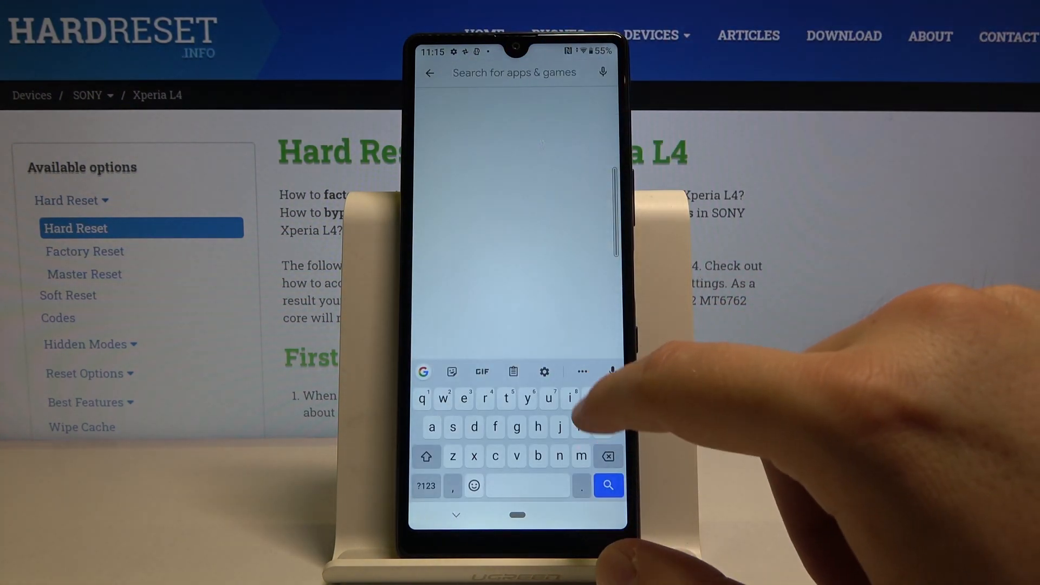
text(oper)
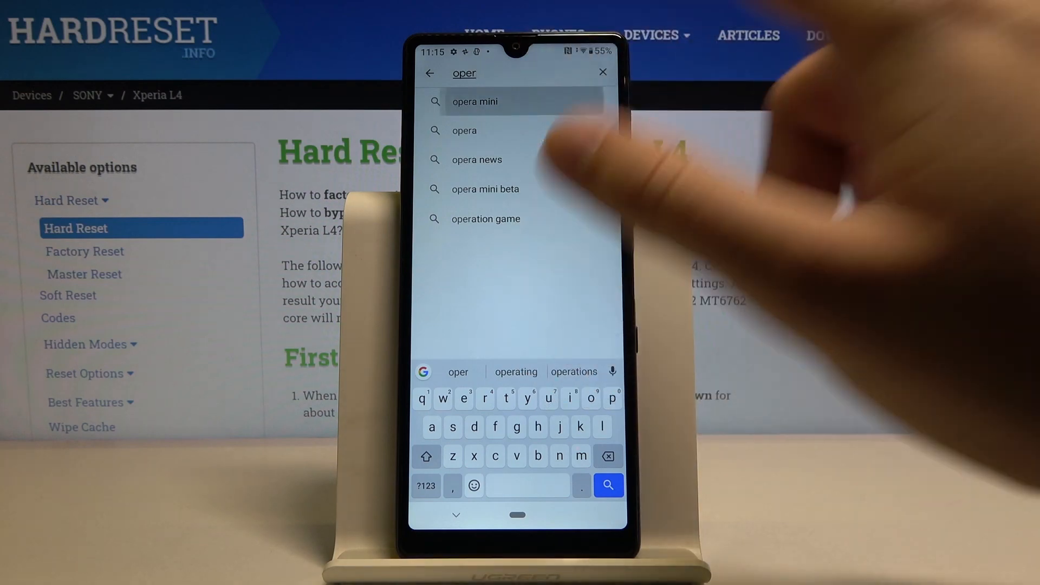
click(474, 102)
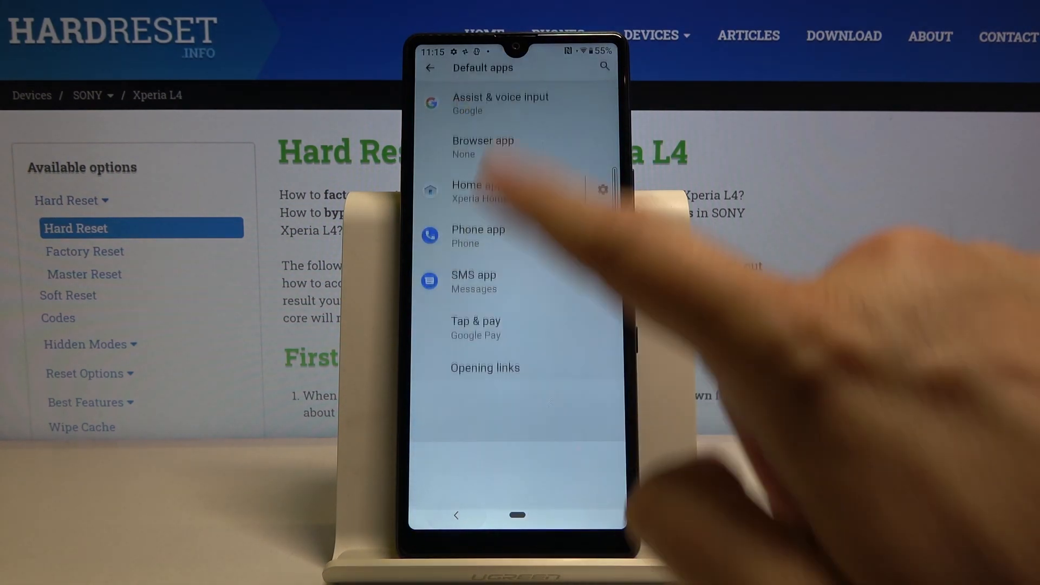
Step: Bring up the Browser app chooser offering Chrome and Opera Mini, none selected
click(483, 146)
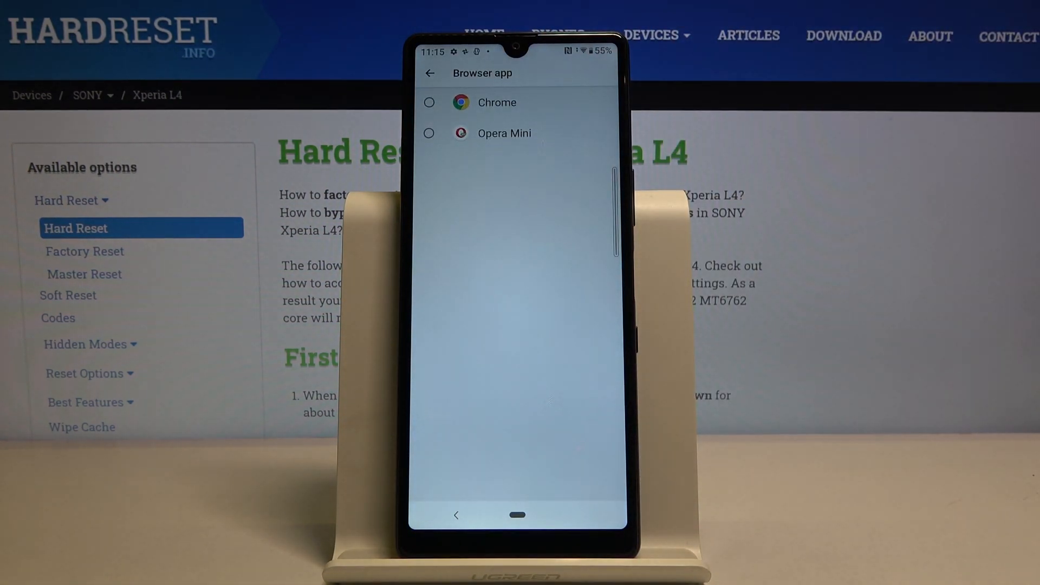